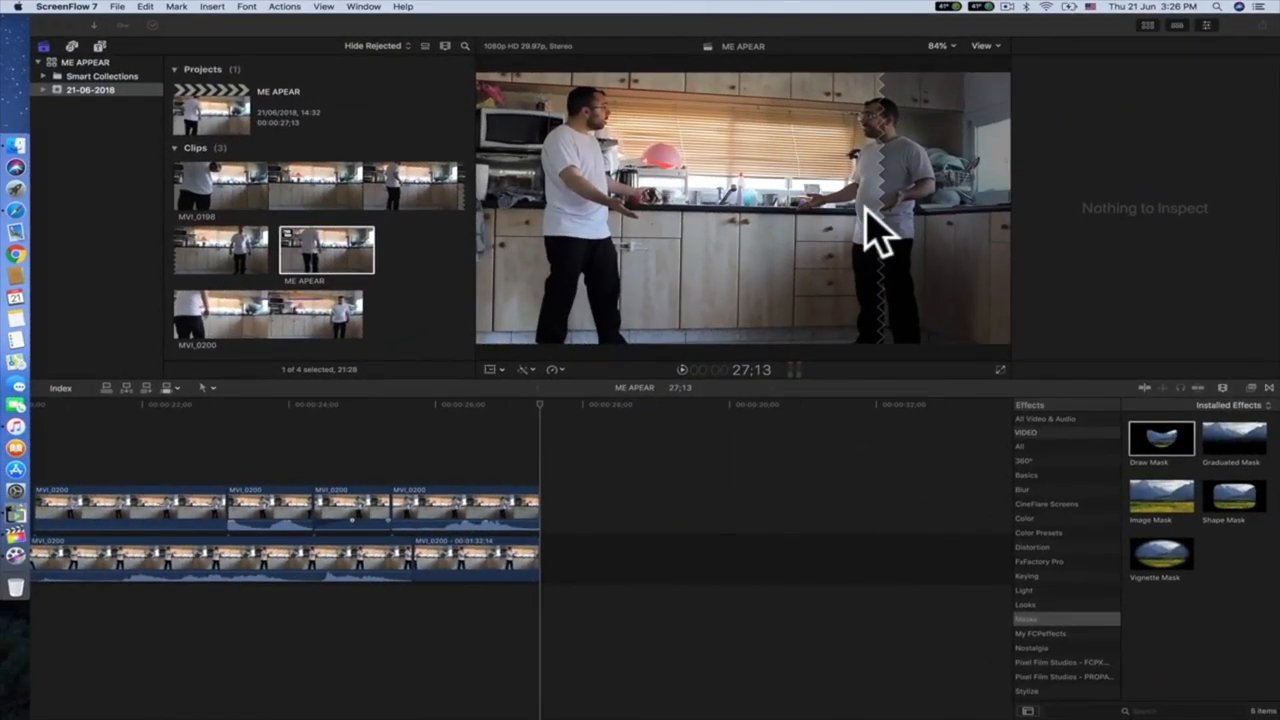
Step: Select the MVI_0200 presenter clip in the browser for the ME APEAR timeline
{"action": "left_click", "coordinate": [268, 312]}
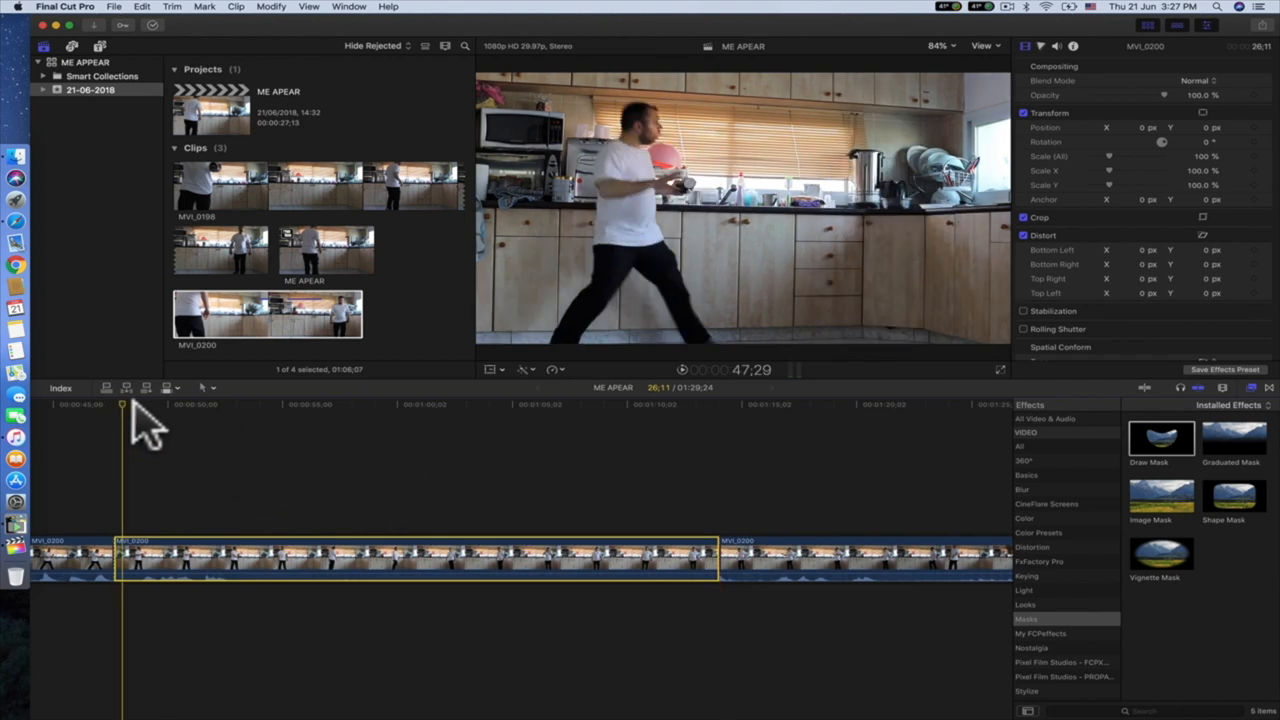
Step: Reposition the presenter clip in the timeline and show the Masks effects category
{"action": "left_click", "coordinate": [210, 406]}
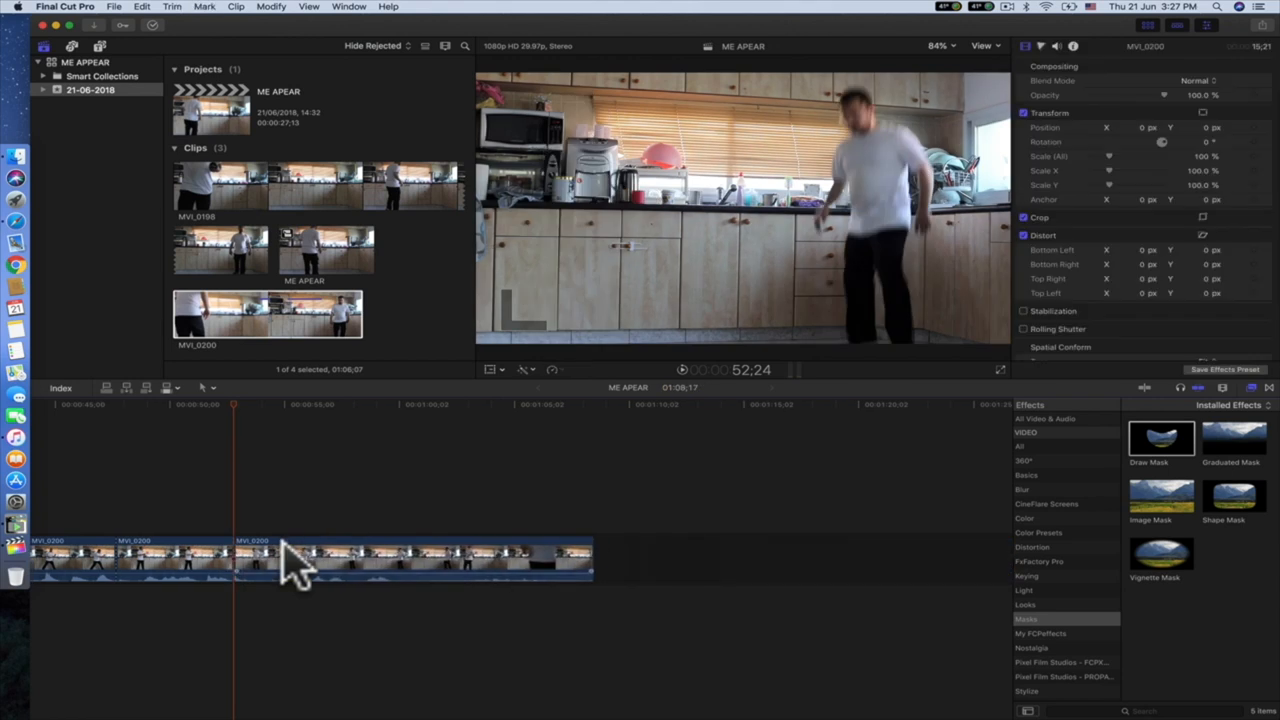
{"action": "left_click_drag", "start_coordinate": [300, 560], "coordinate": [220, 490]}
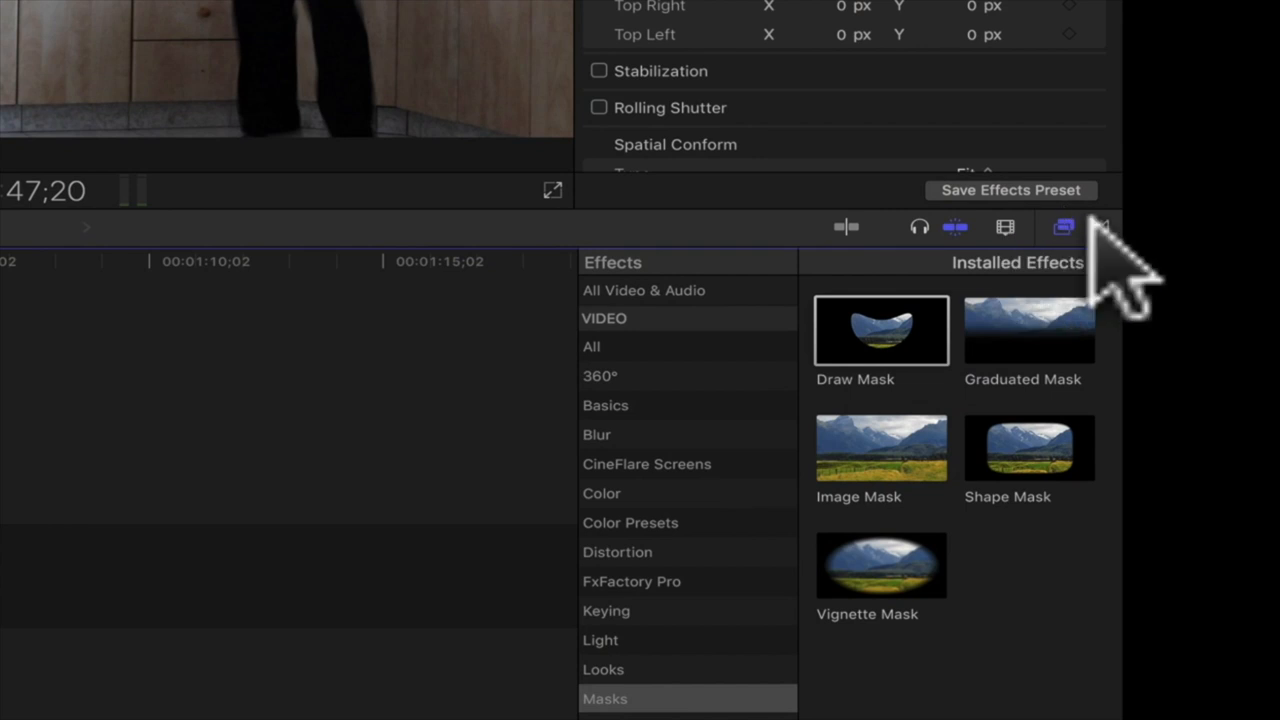
Step: Switch the effects browser to All Video & Audio before masking the top clip
{"action": "left_click", "coordinate": [654, 290]}
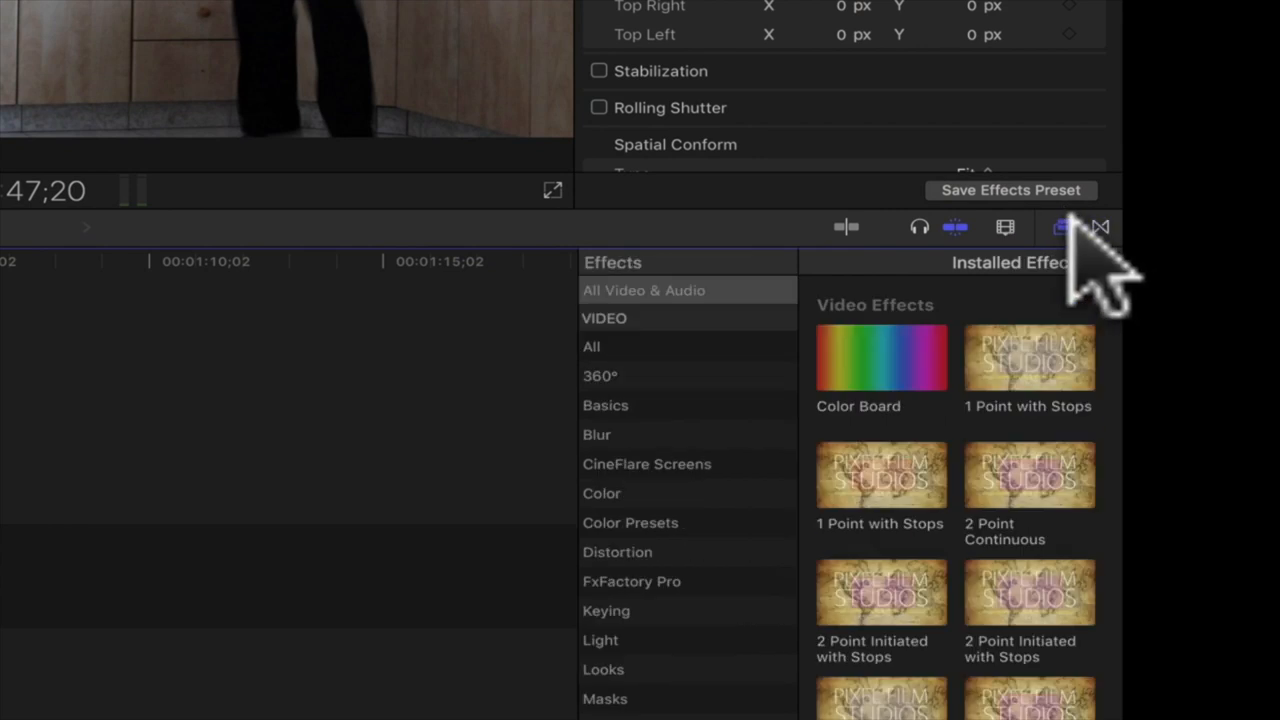
{"action": "mouse_move", "coordinate": [604, 710]}
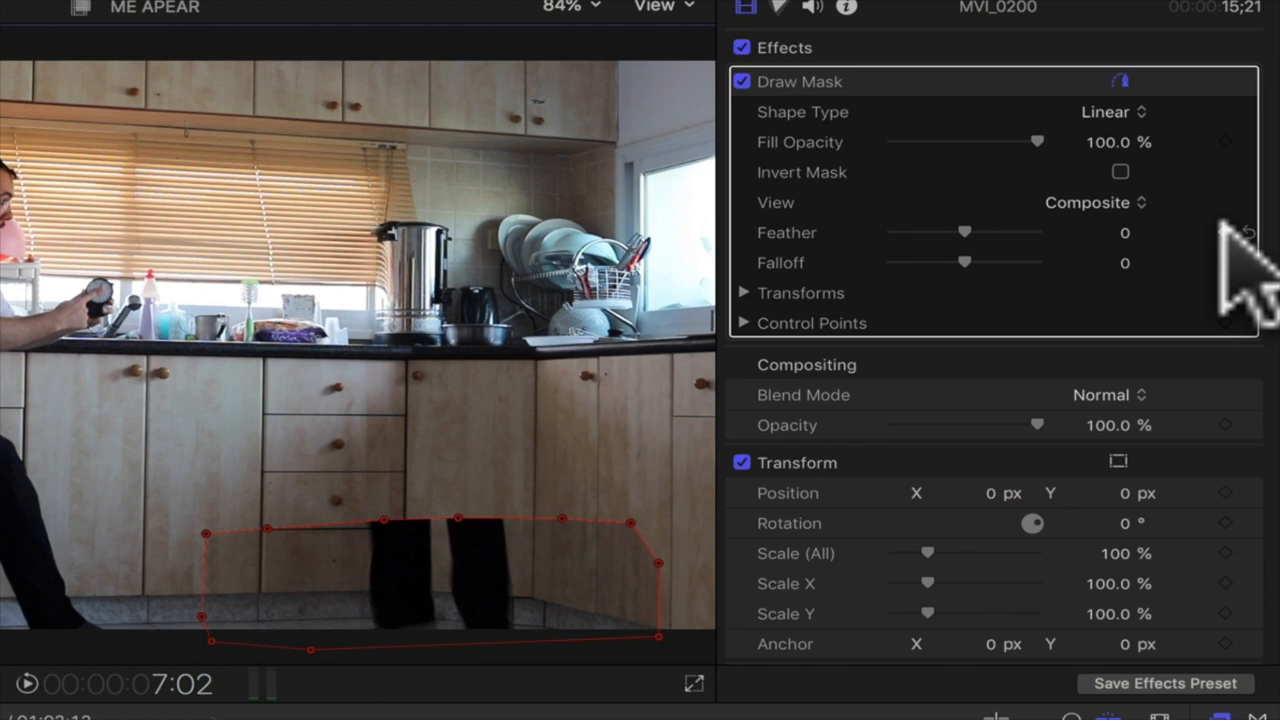
Step: Set the Draw Mask's feather and falloff to 100 to soften the legs cutout
{"action": "left_click", "coordinate": [1224, 236]}
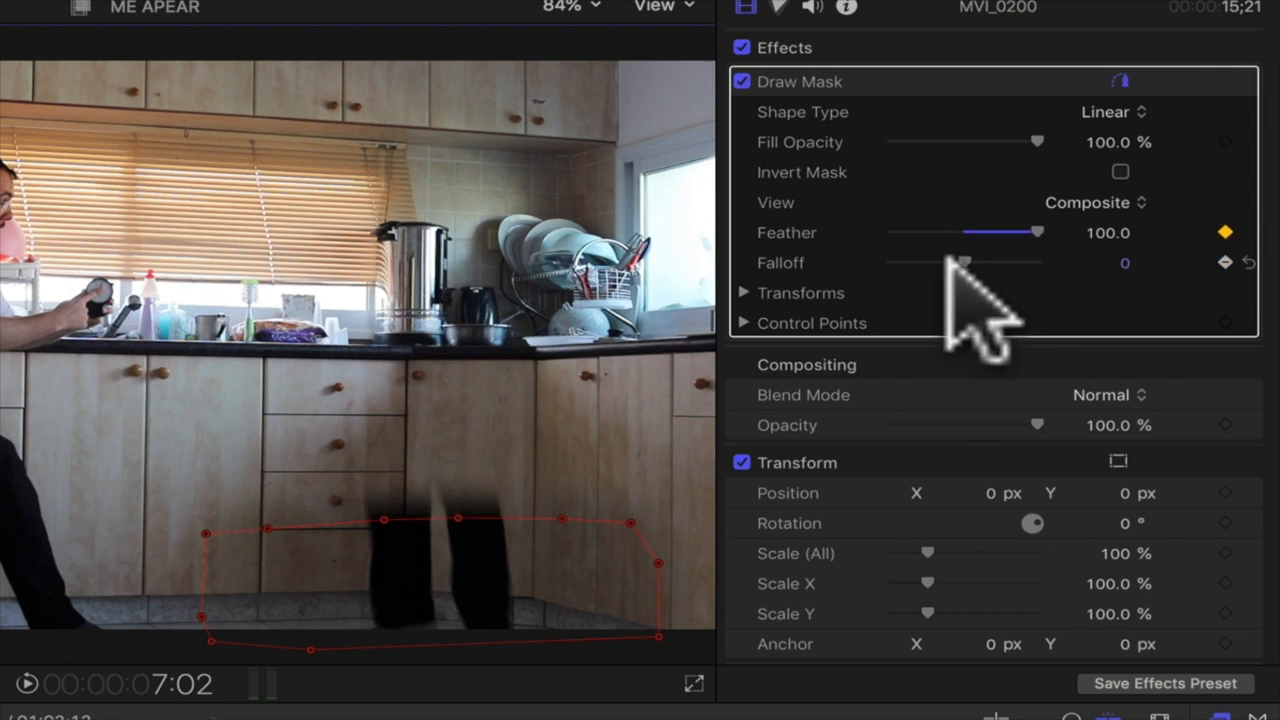
{"action": "left_click_drag", "start_coordinate": [964, 264], "coordinate": [1036, 264]}
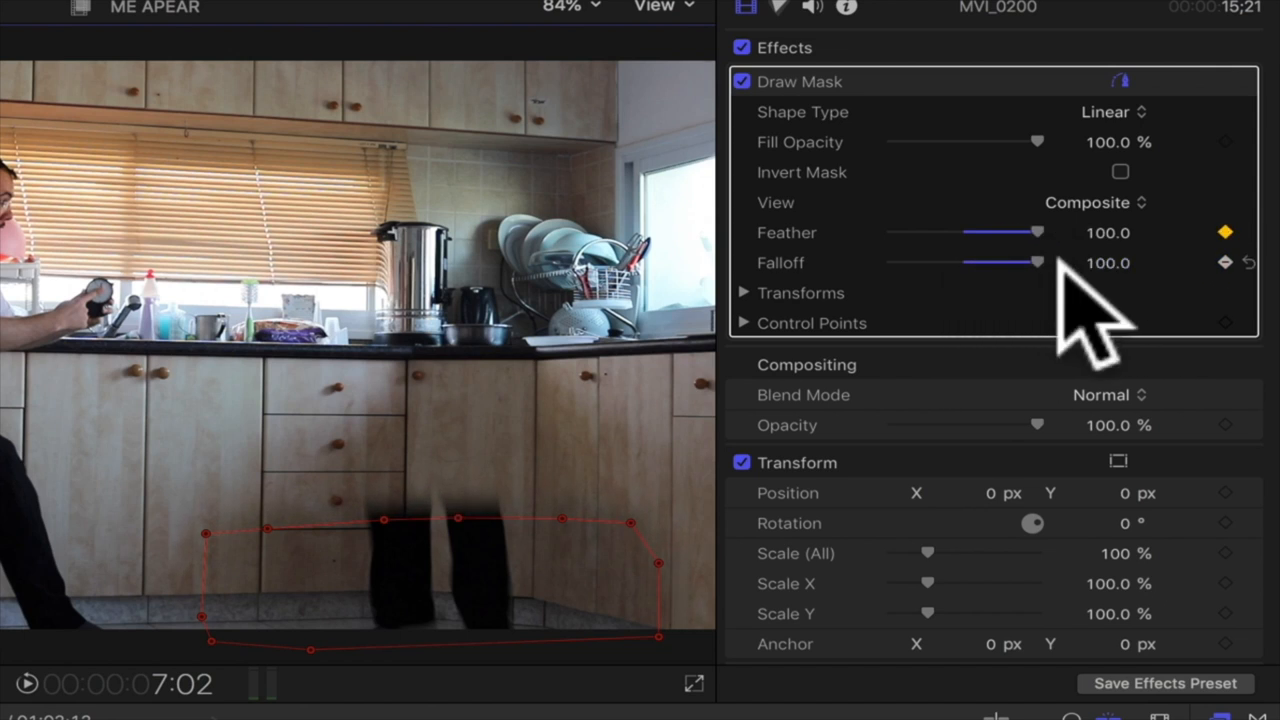
{"action": "mouse_move", "coordinate": [970, 290]}
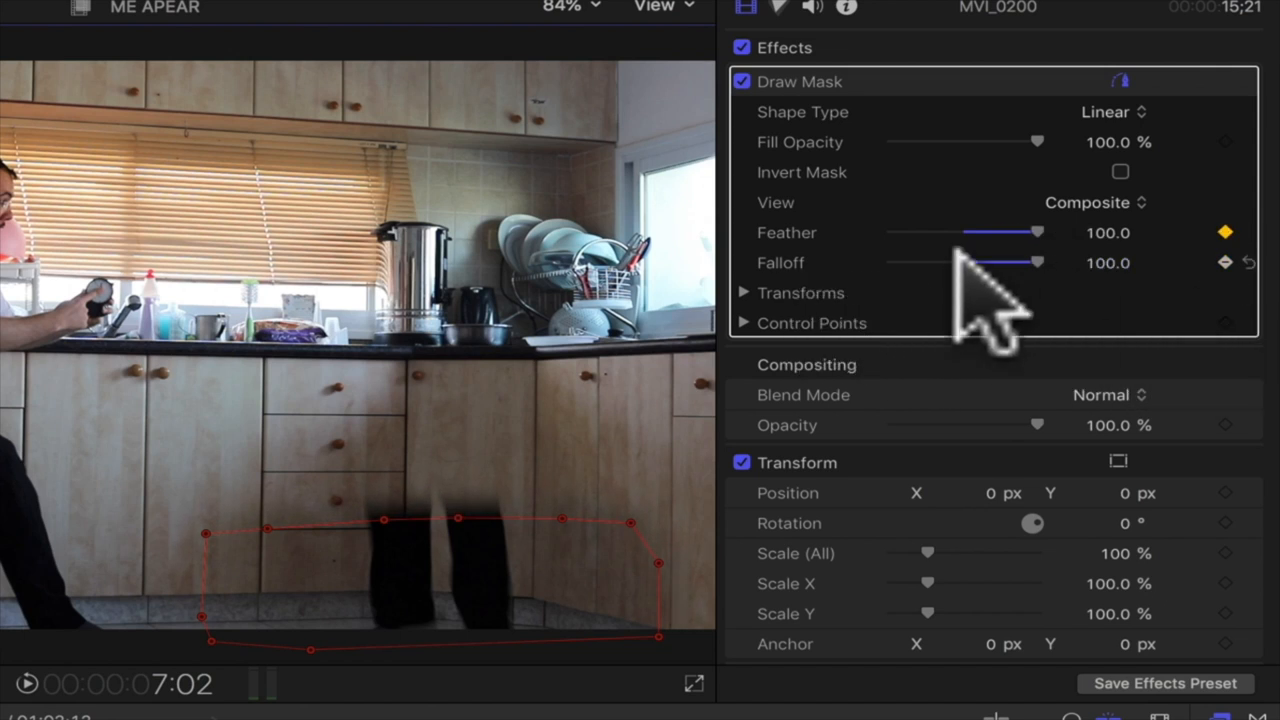
{"action": "left_click", "coordinate": [744, 292]}
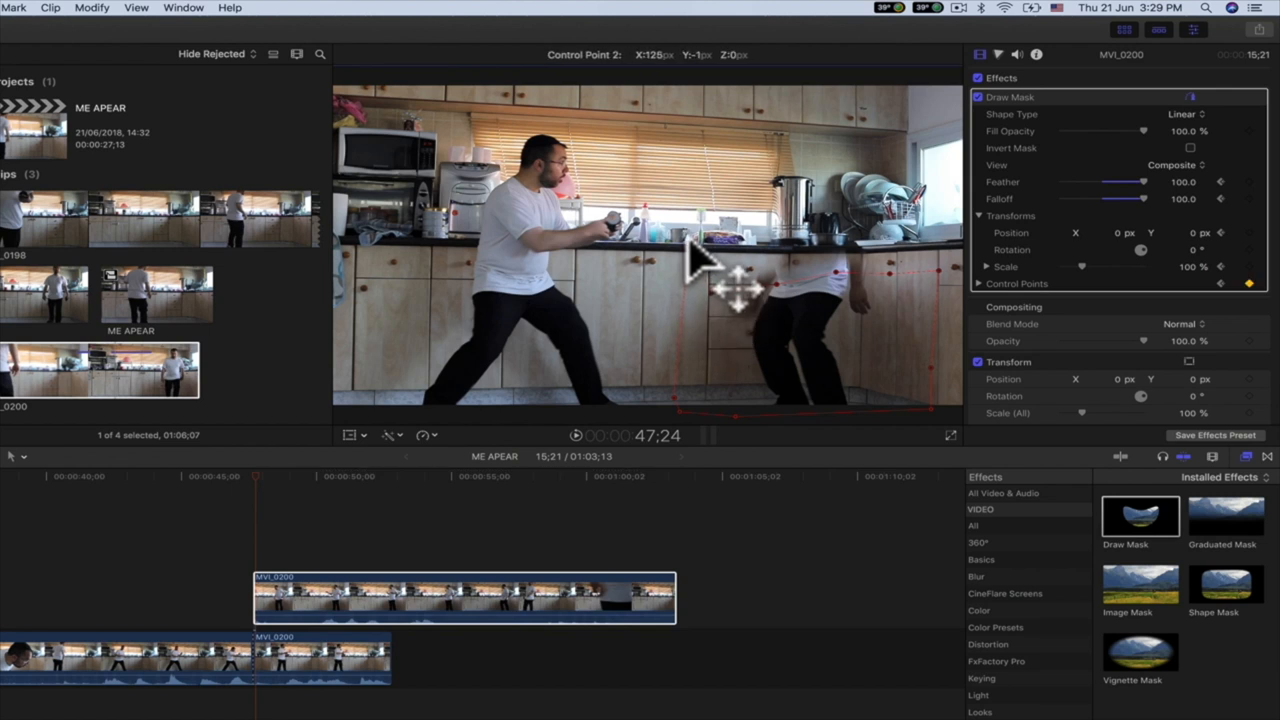
Step: Move a Draw Mask control point so the second pair of legs shows on the right
{"action": "left_click_drag", "start_coordinate": [700, 260], "coordinate": [764, 270]}
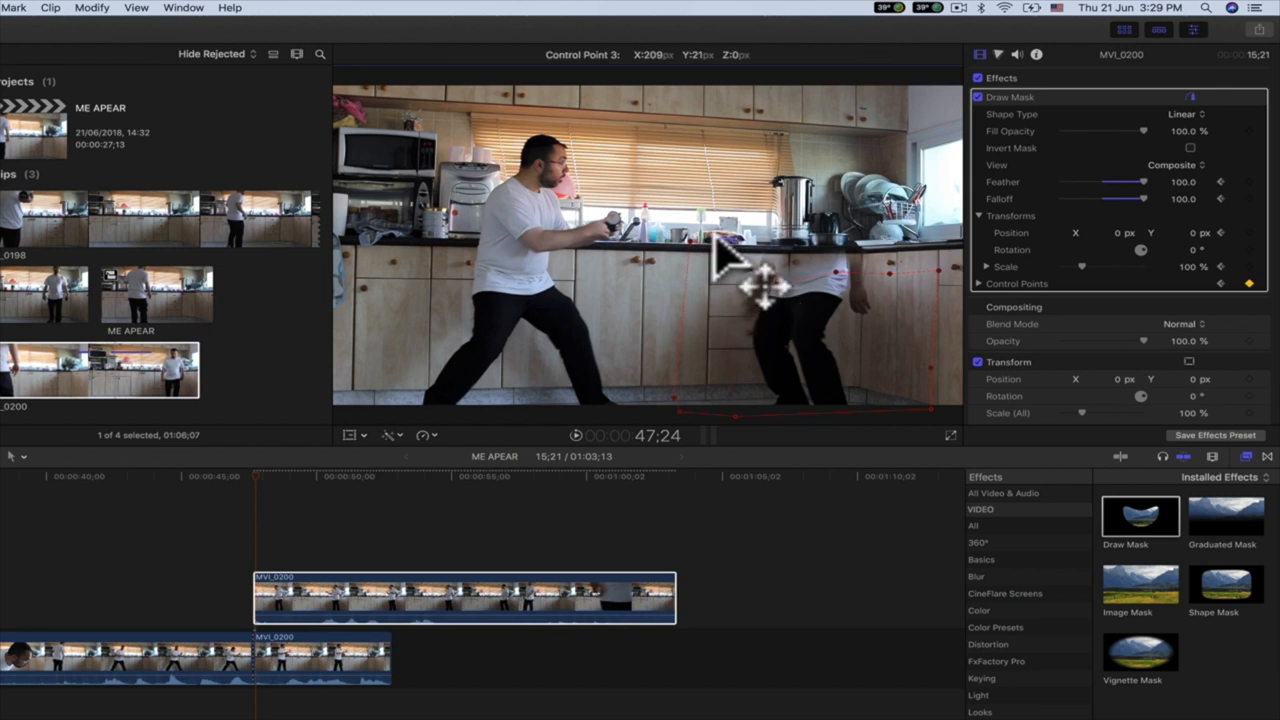